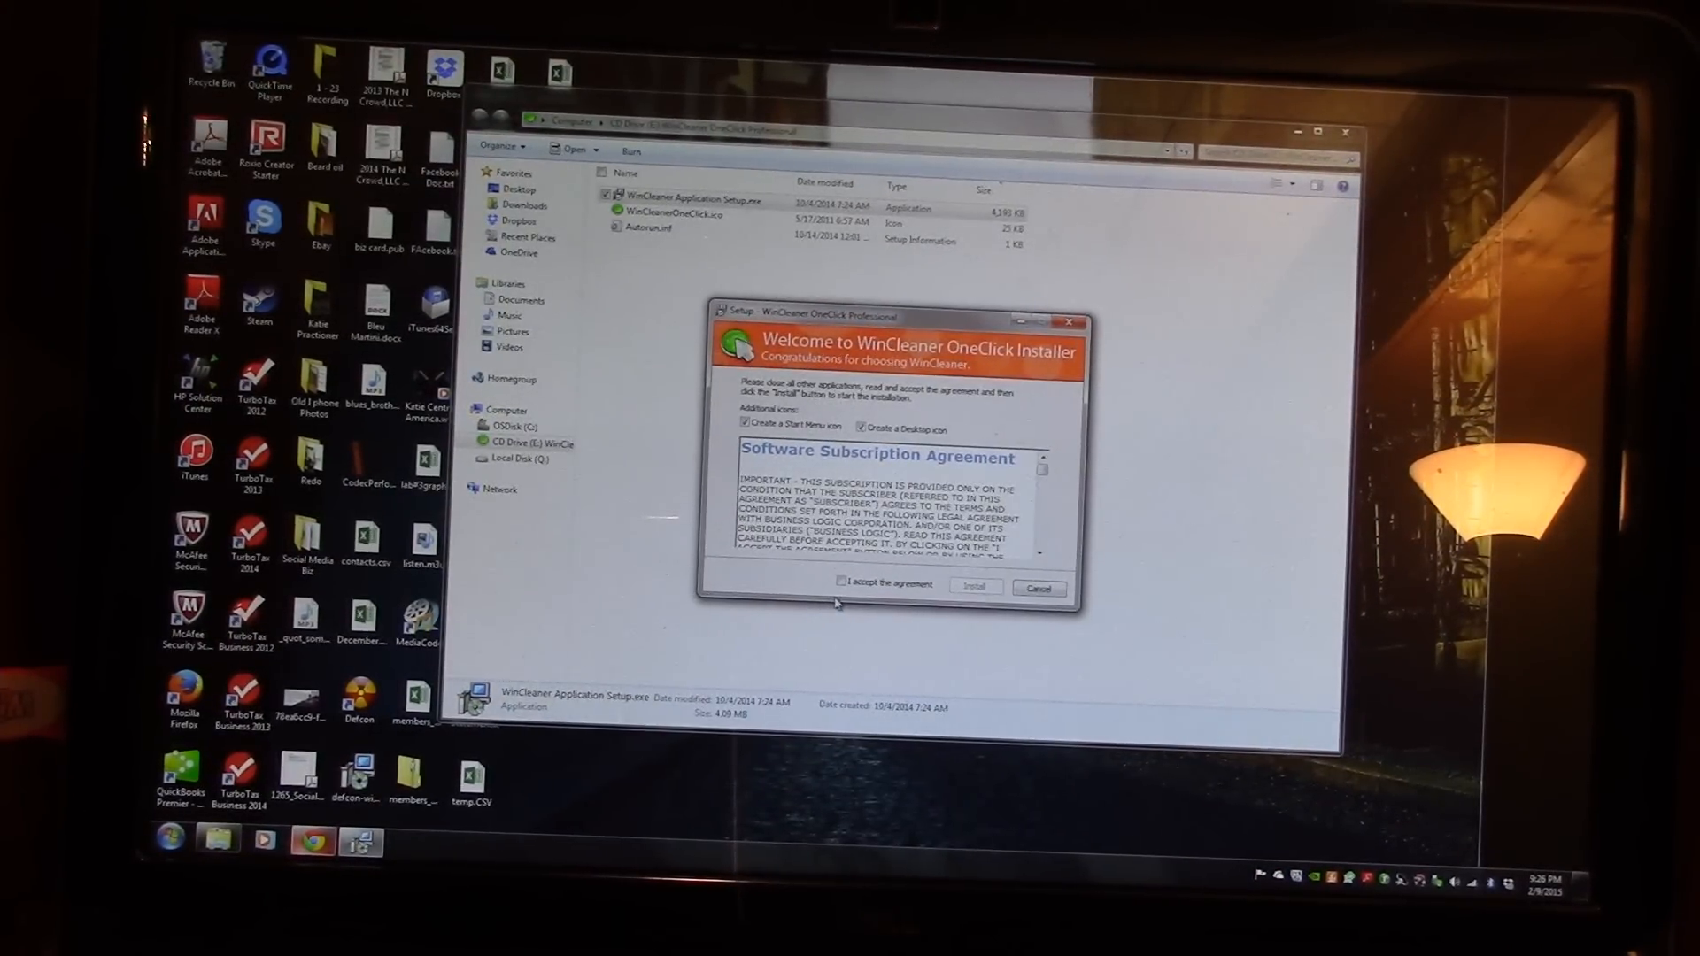
Step: Accept the WinCleaner subscription agreement and start the installation
left_click(840, 584)
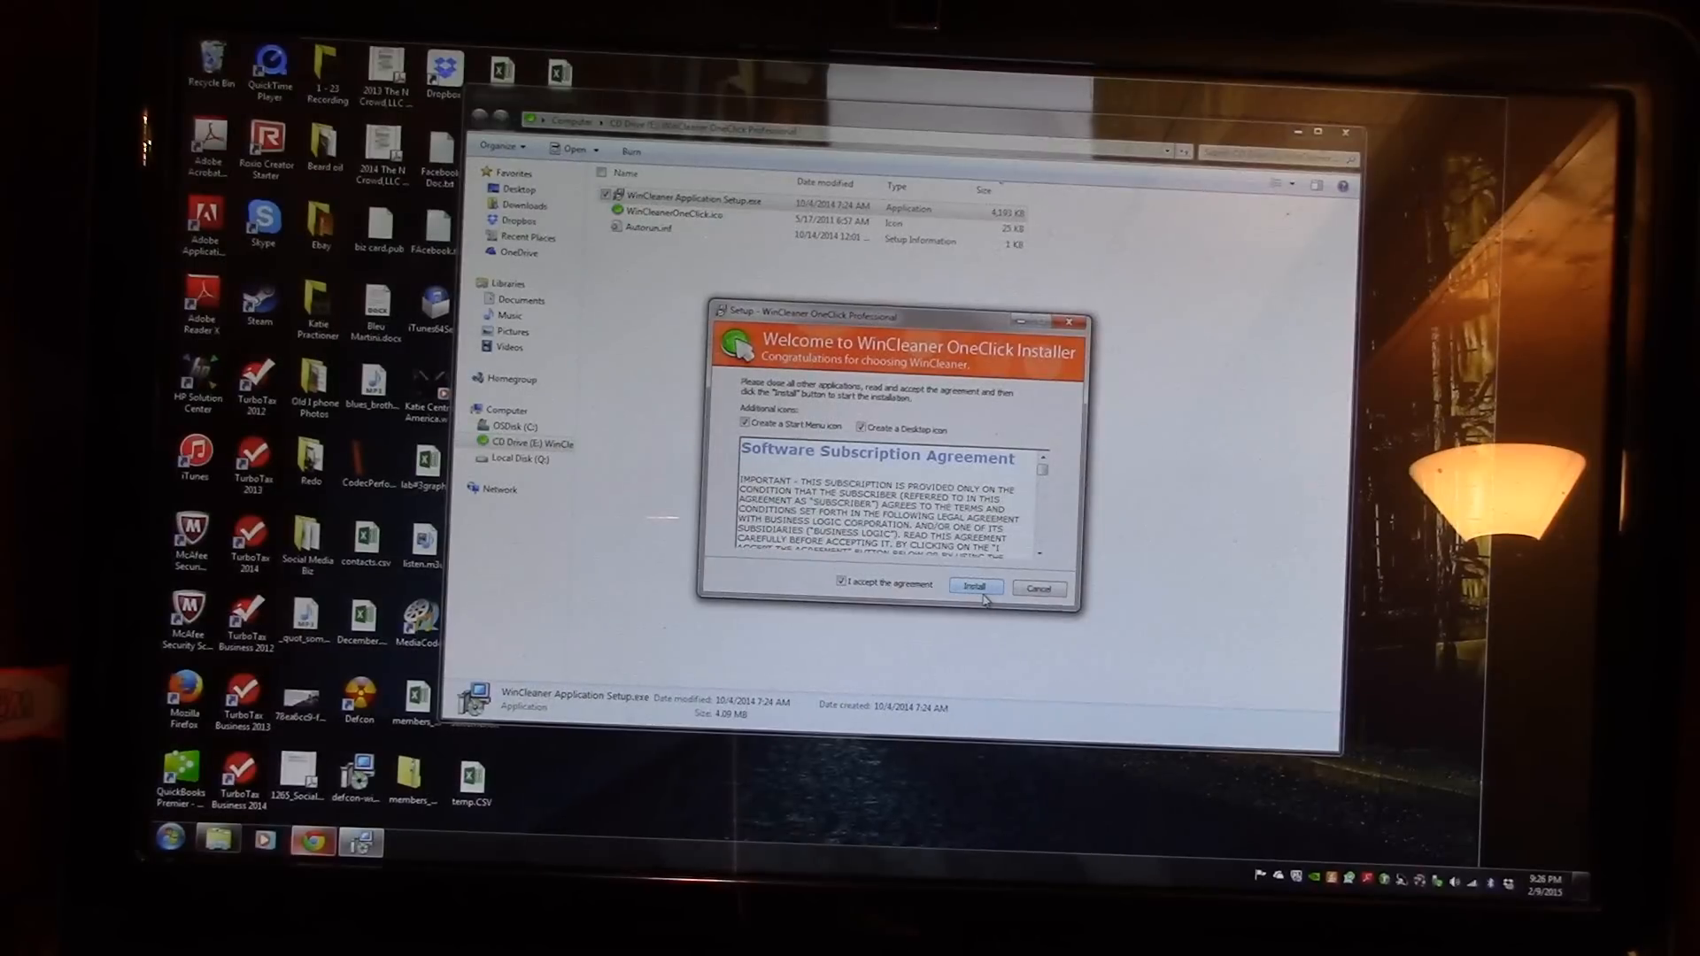
left_click(972, 586)
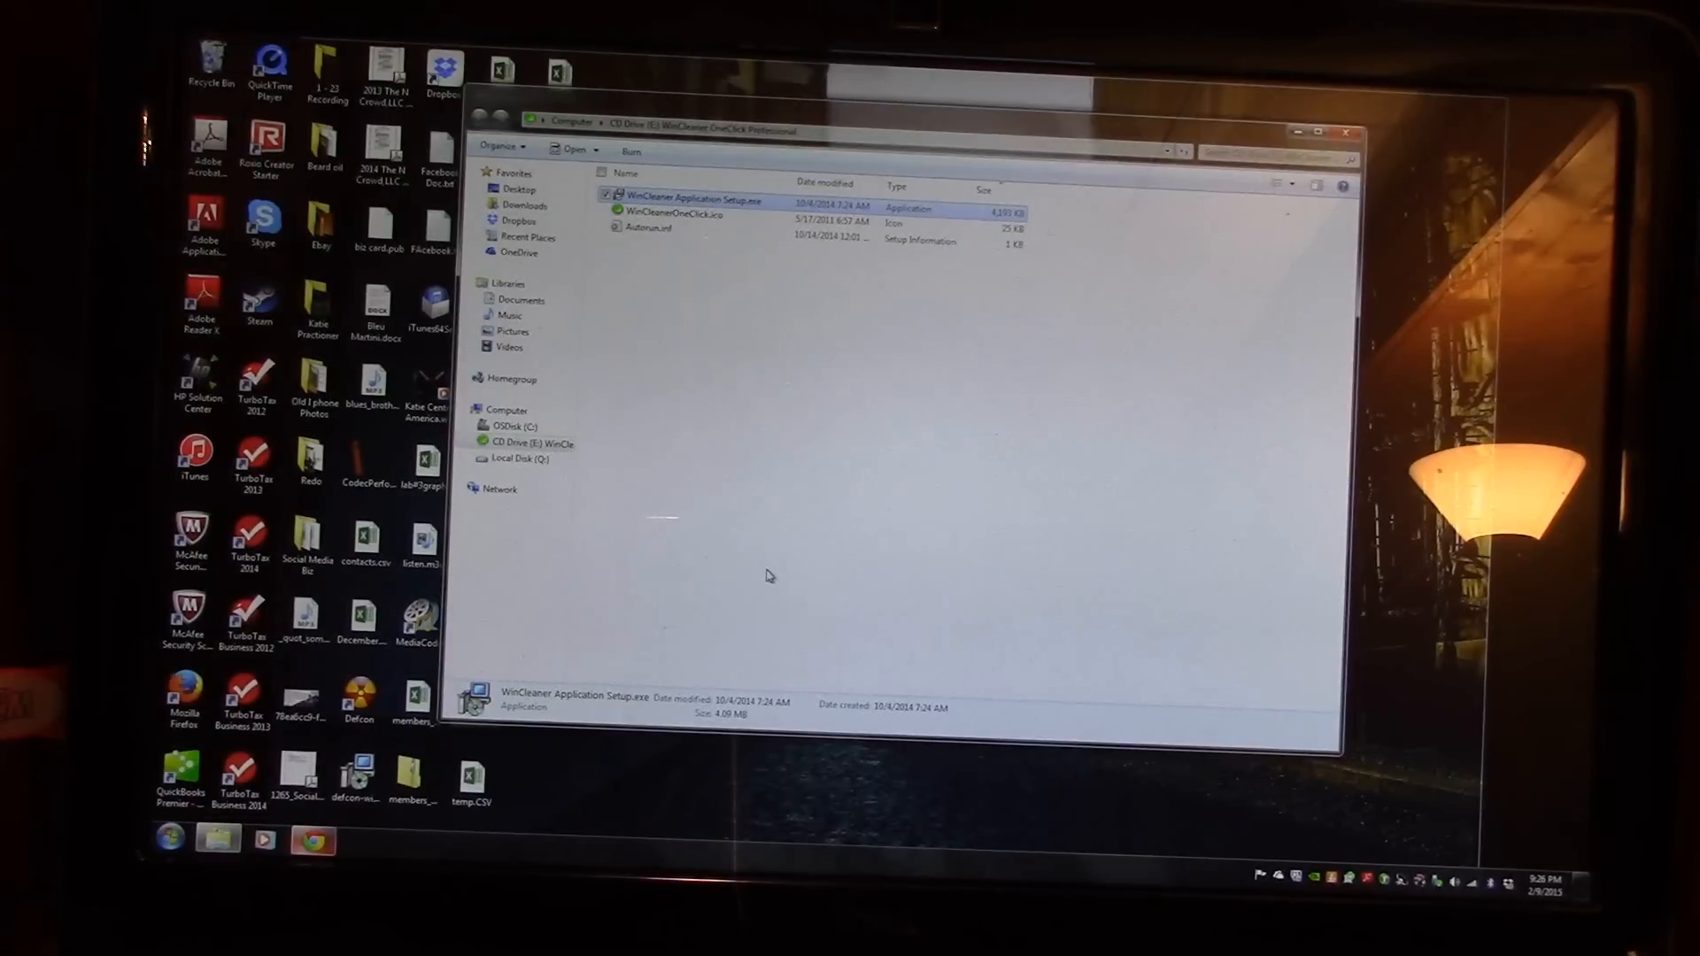
Step: Launch WinCleaner and retry Activate Now after the connection error until activation succeeds
double_click(694, 200)
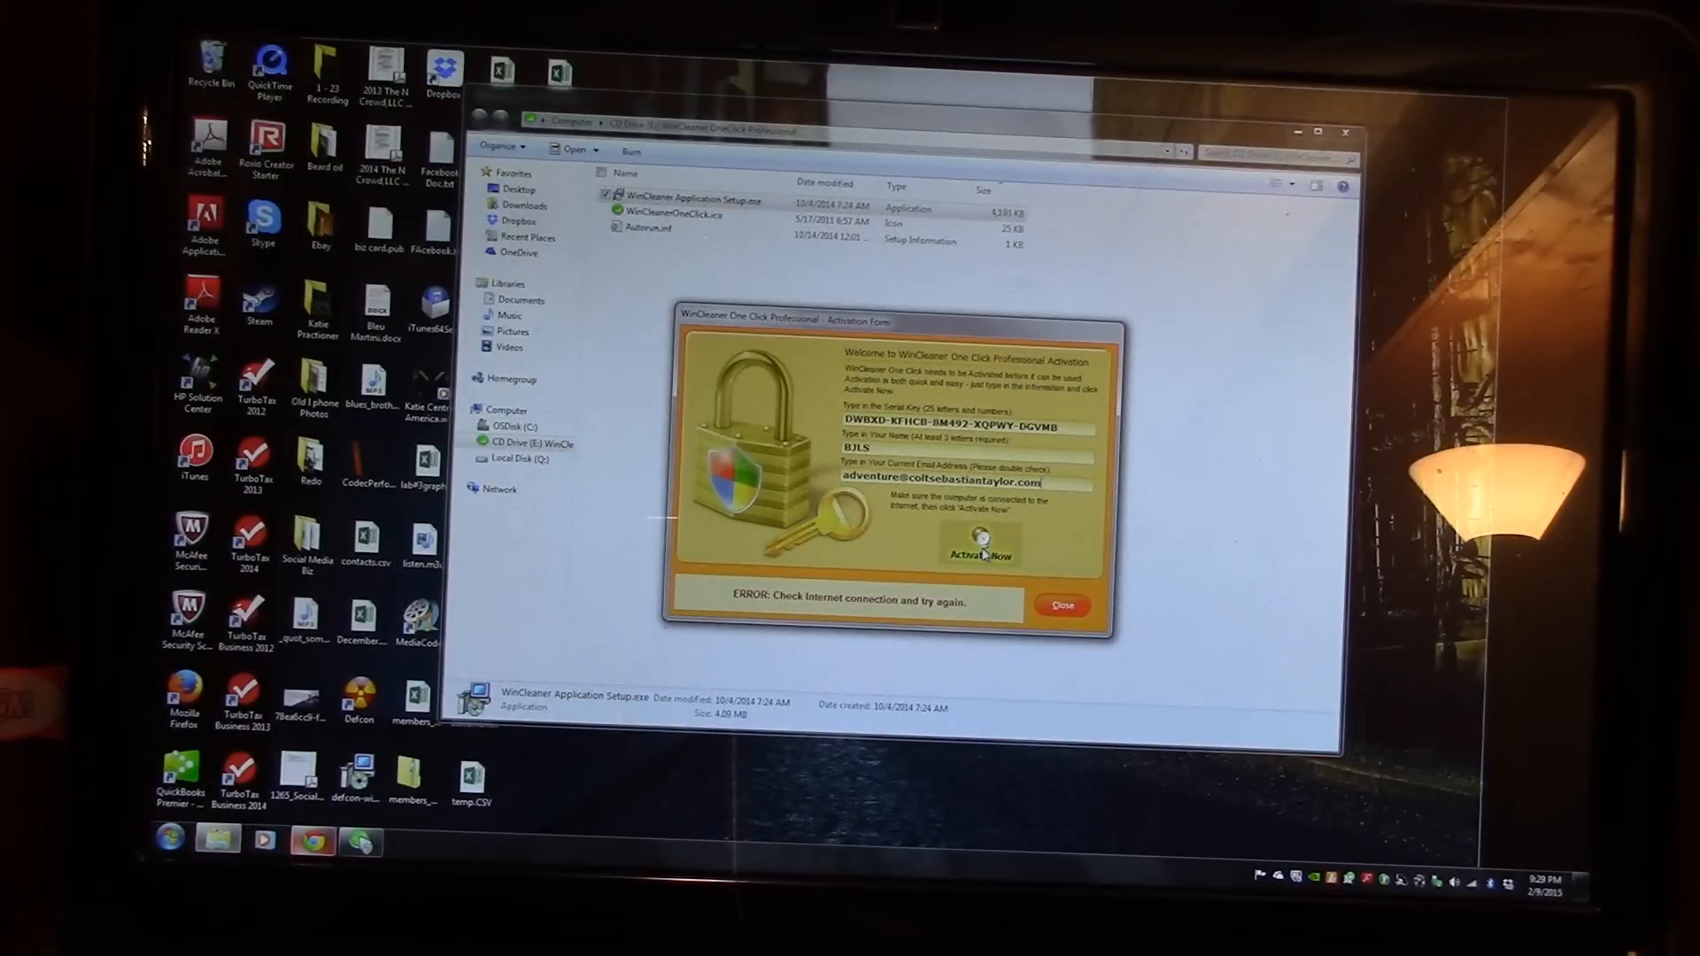
left_click(979, 547)
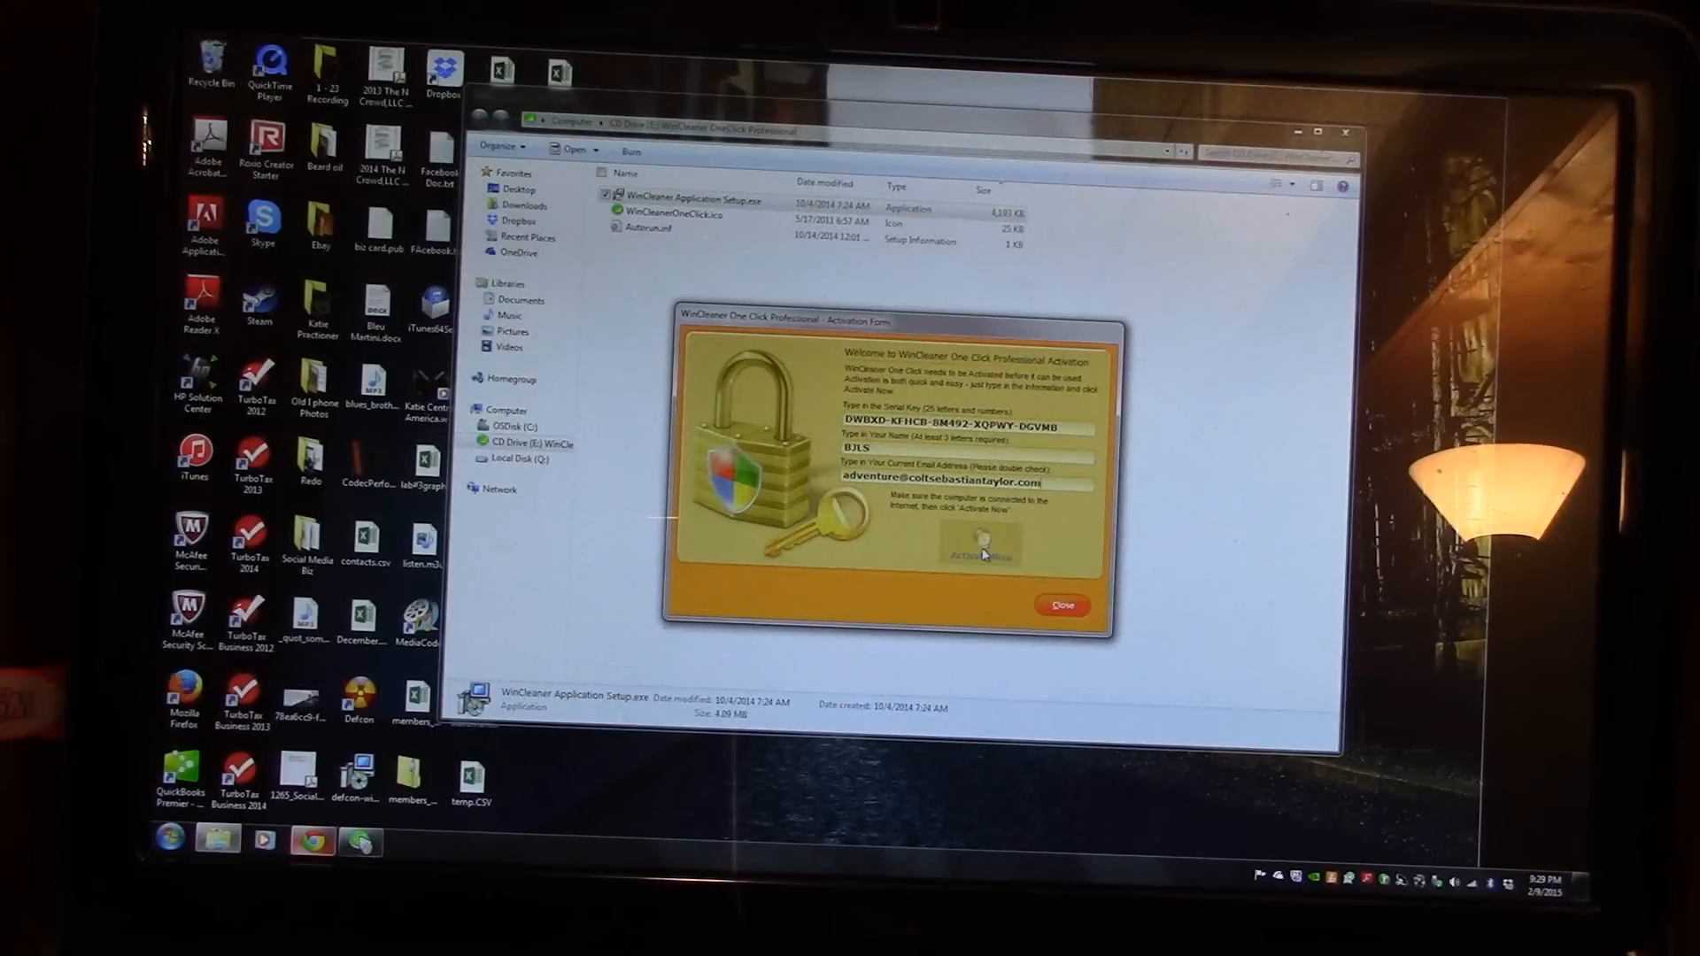
left_click(979, 547)
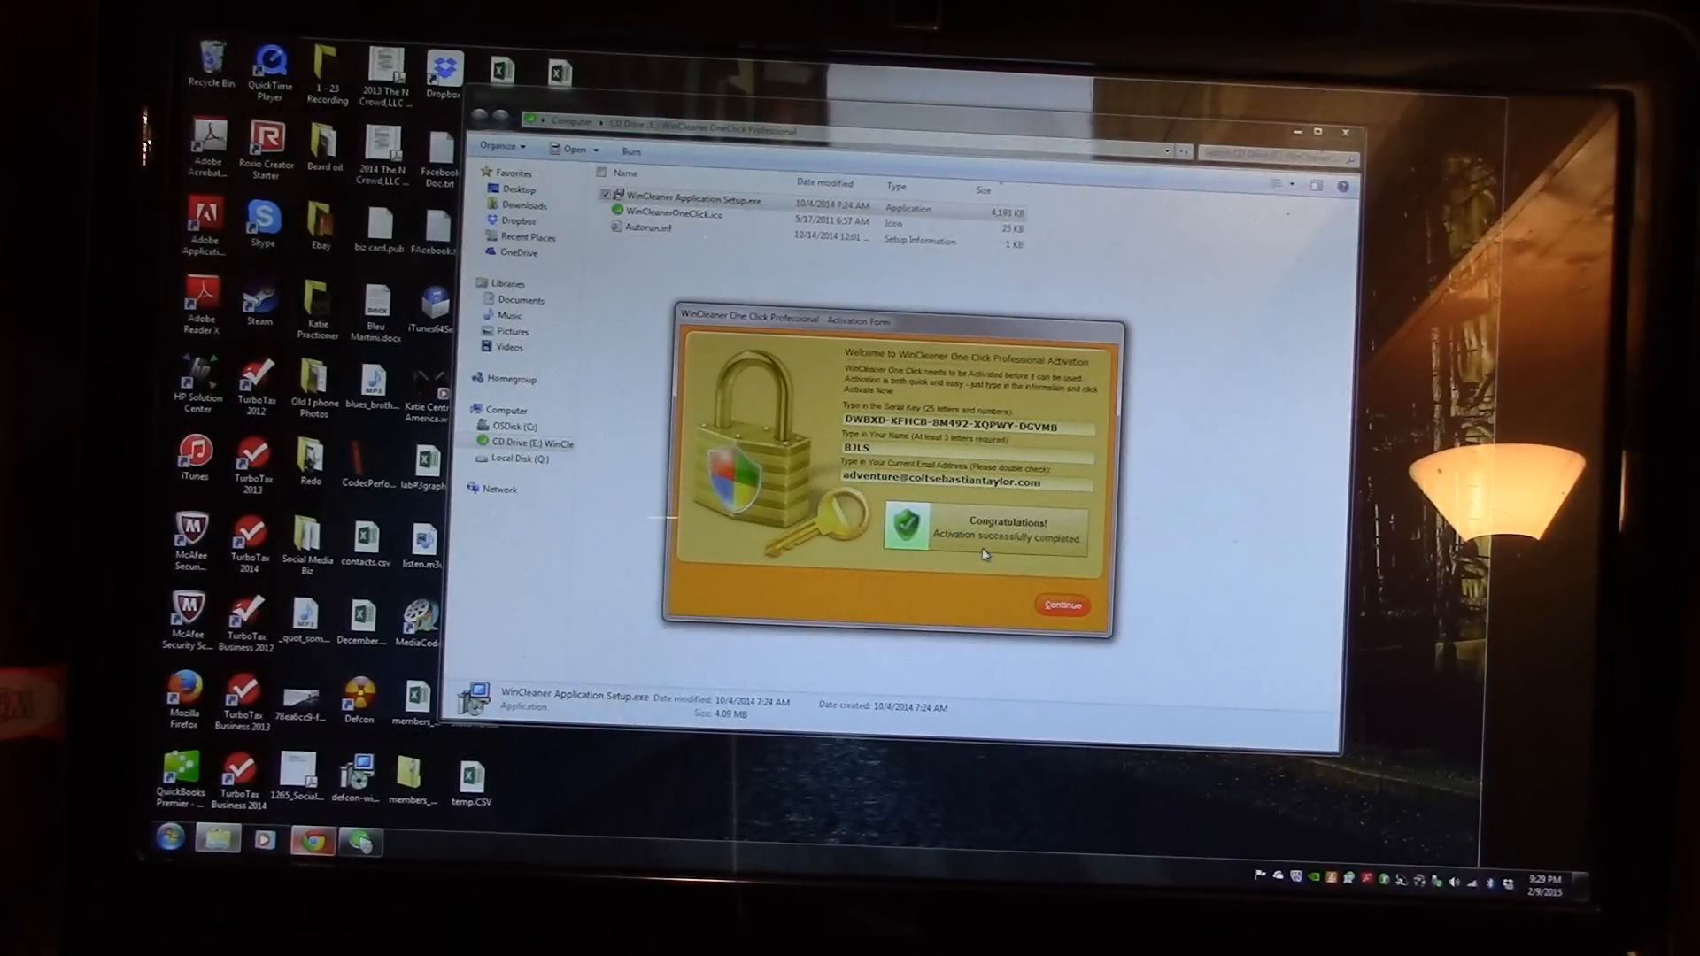
Step: Run an AutoUpdate check and dismiss the Update Not Required message
left_click(1062, 605)
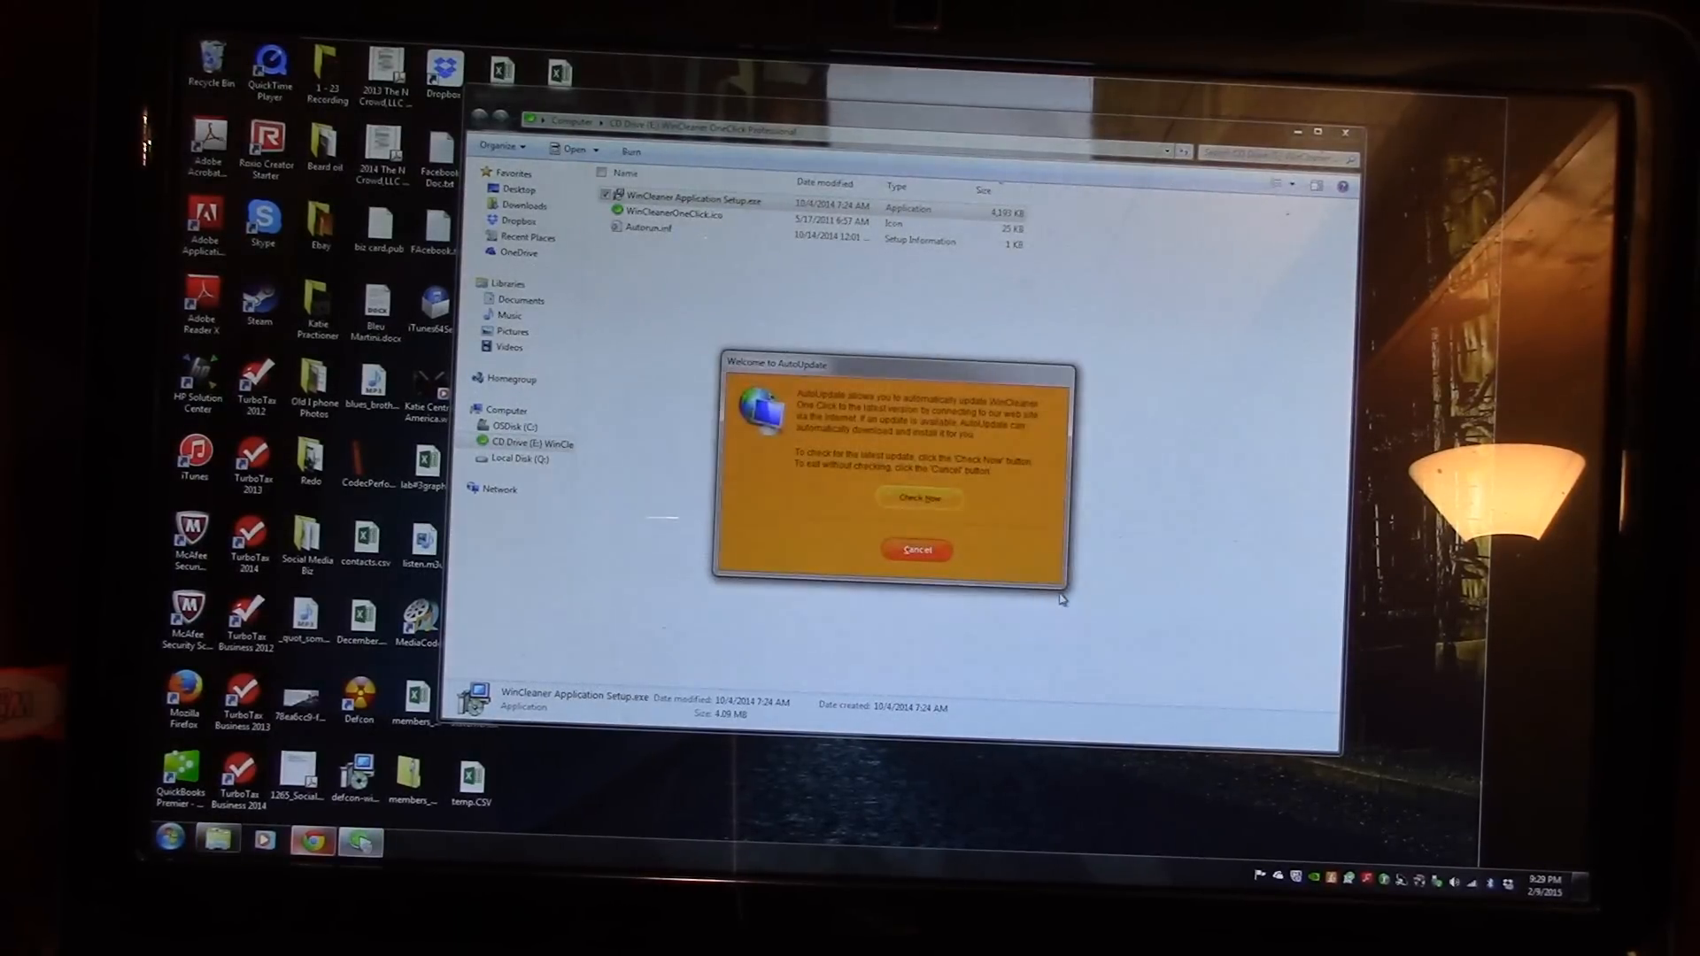
mouse_move(885, 521)
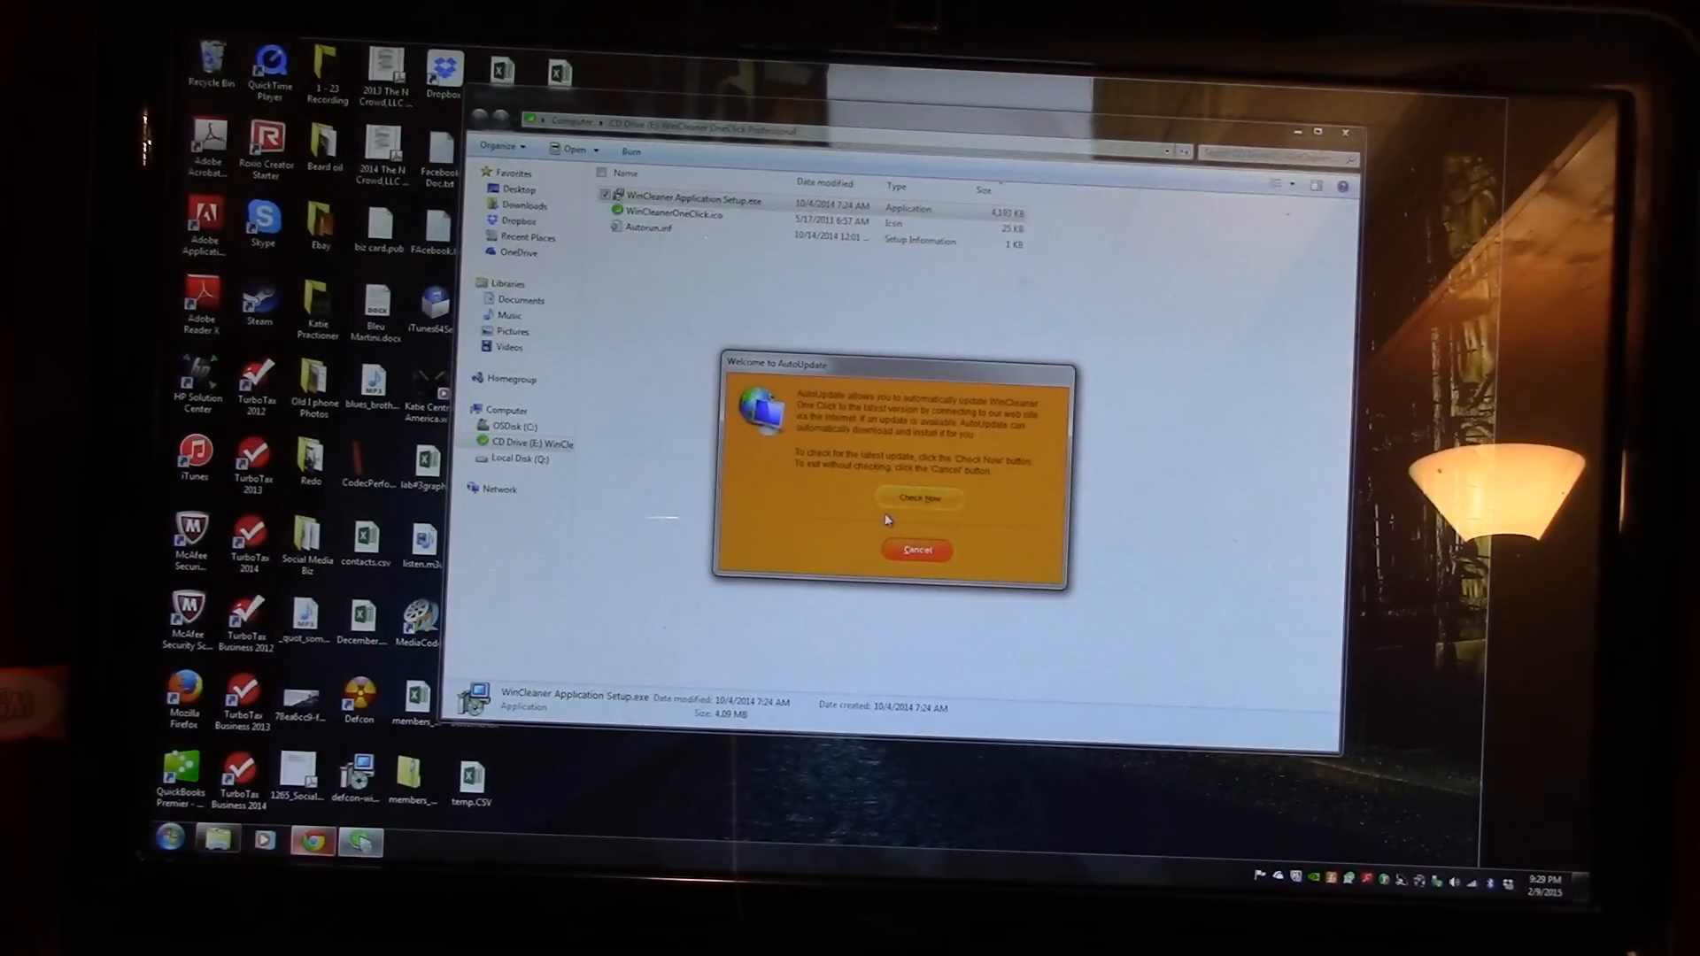
left_click(918, 498)
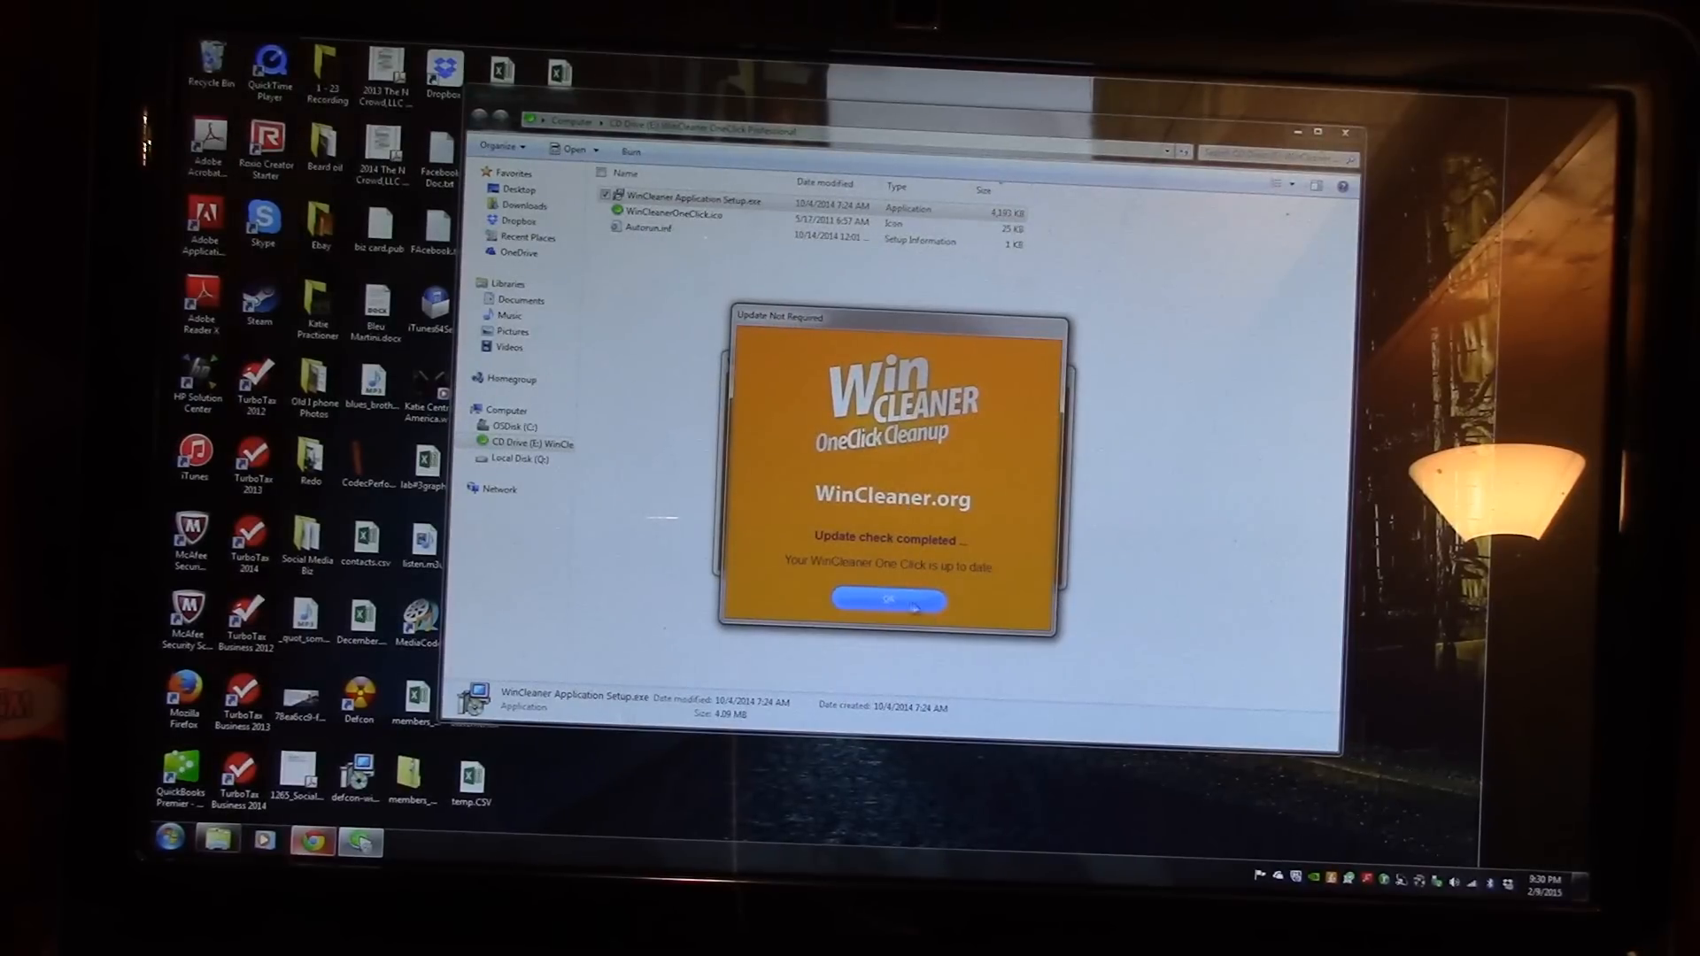
left_click(888, 600)
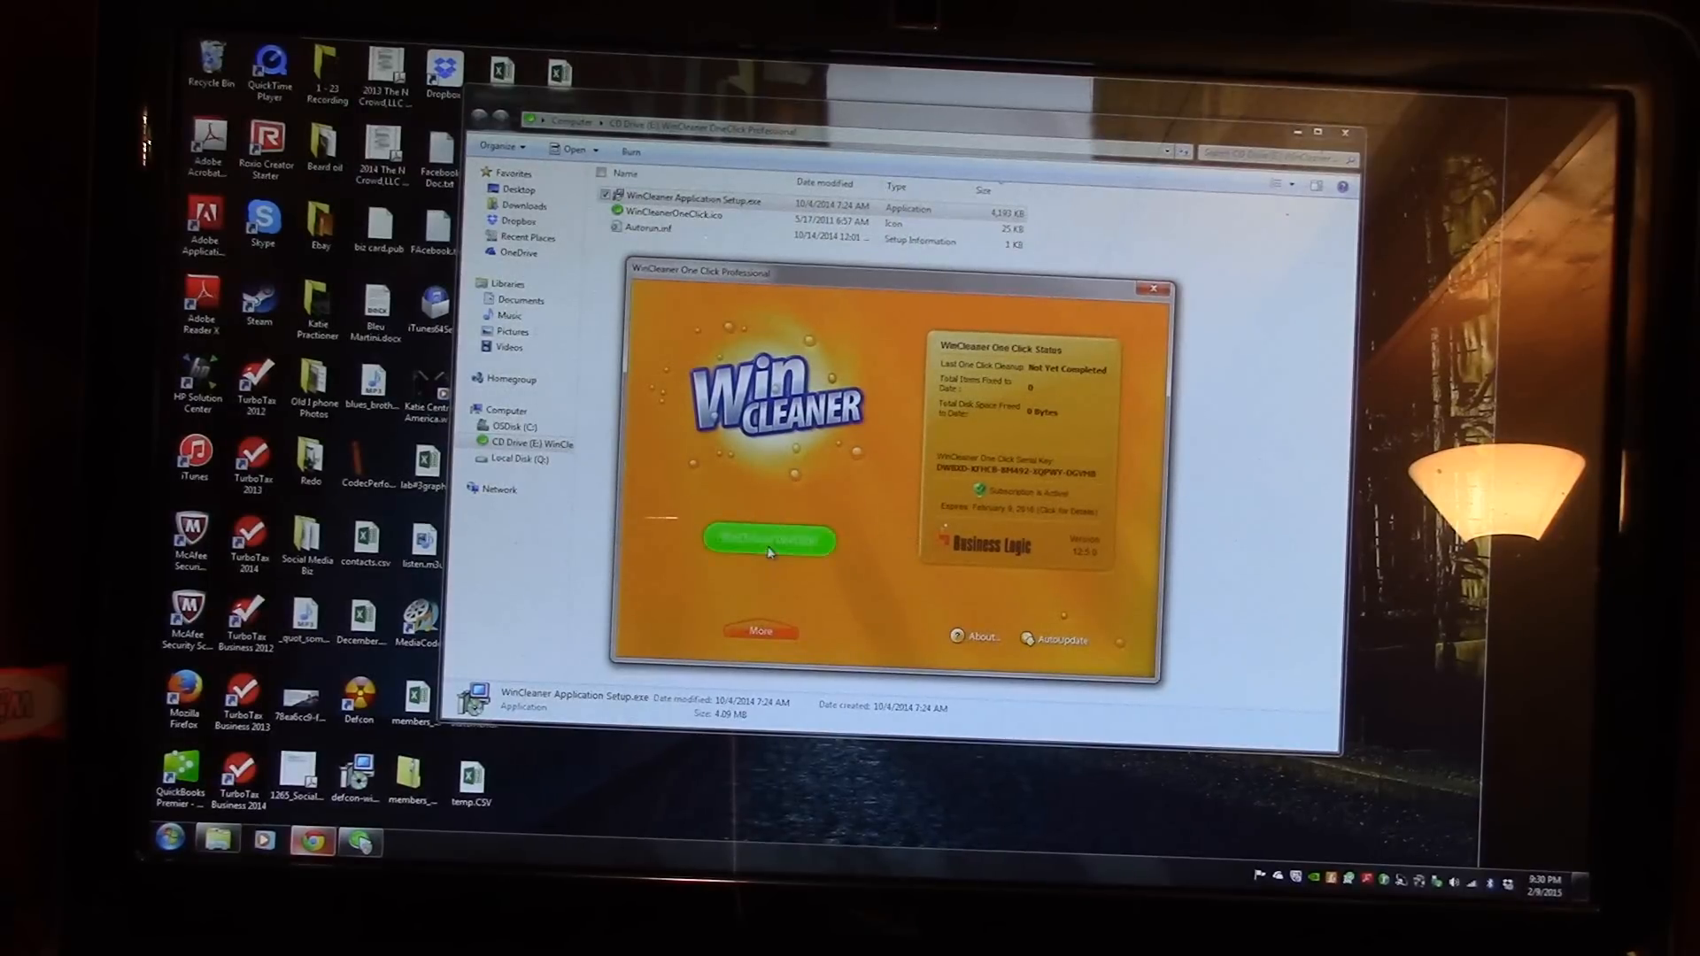
Step: Run the WinCleaner OneClick scan until the Confirm One Click Cleanup dialog appears
left_click(770, 542)
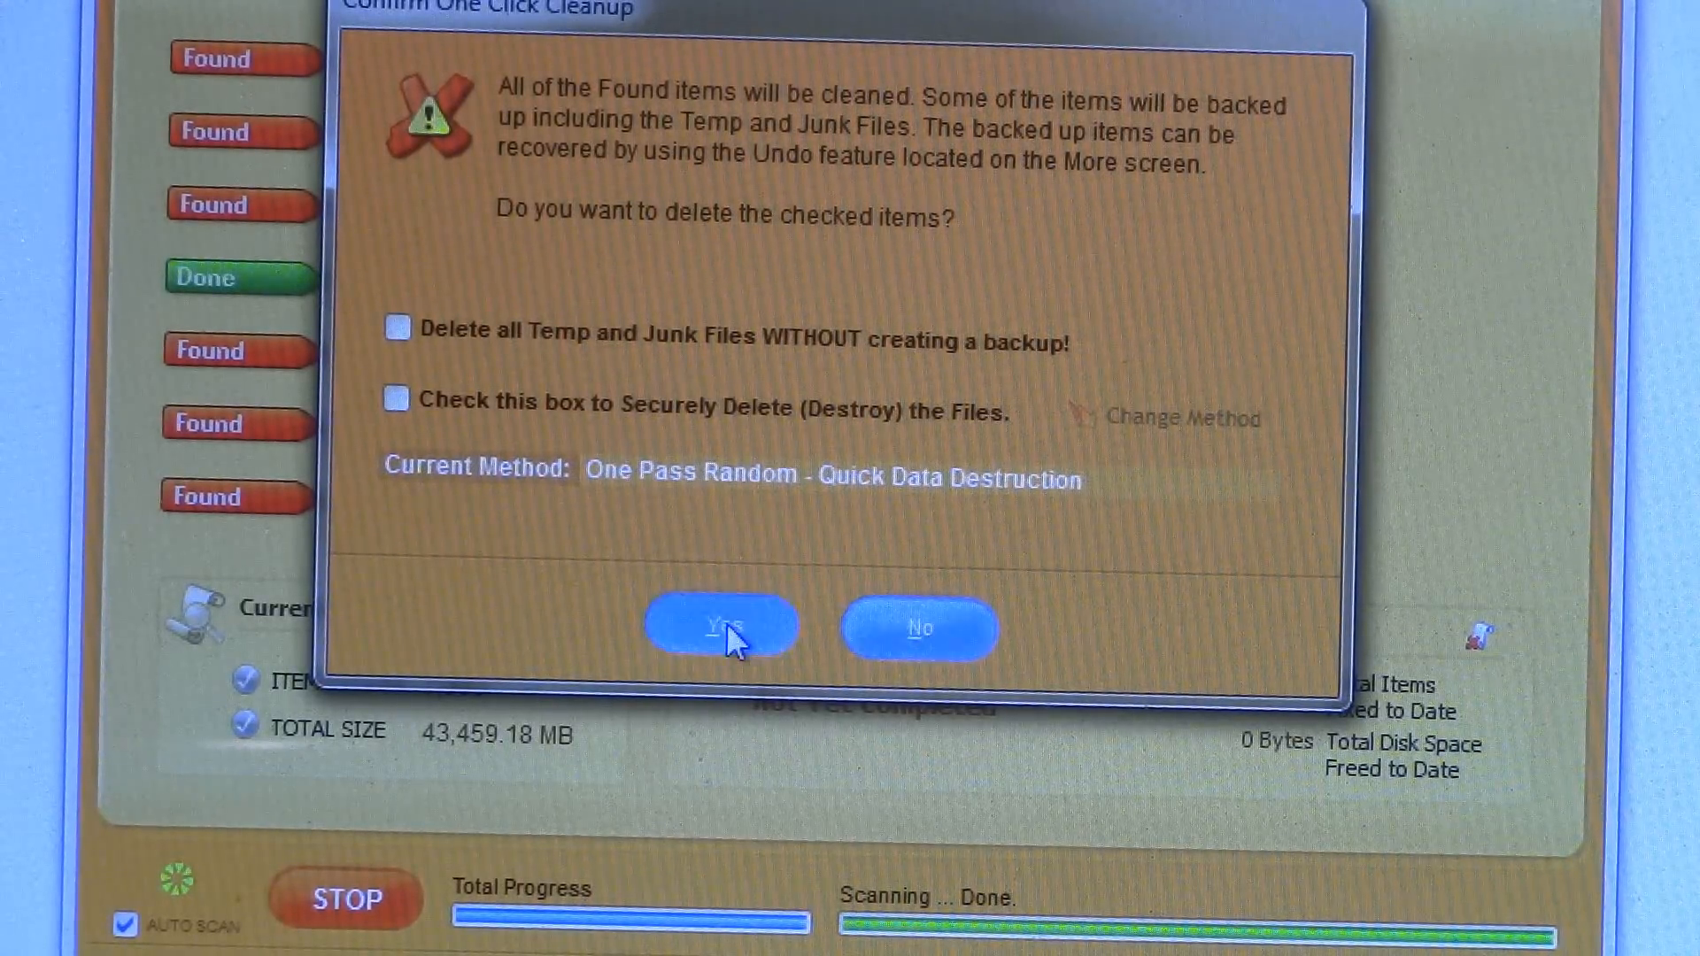
Step: Confirm cleanup of the 7,963 found items, keeping the backup enabled
left_click(719, 627)
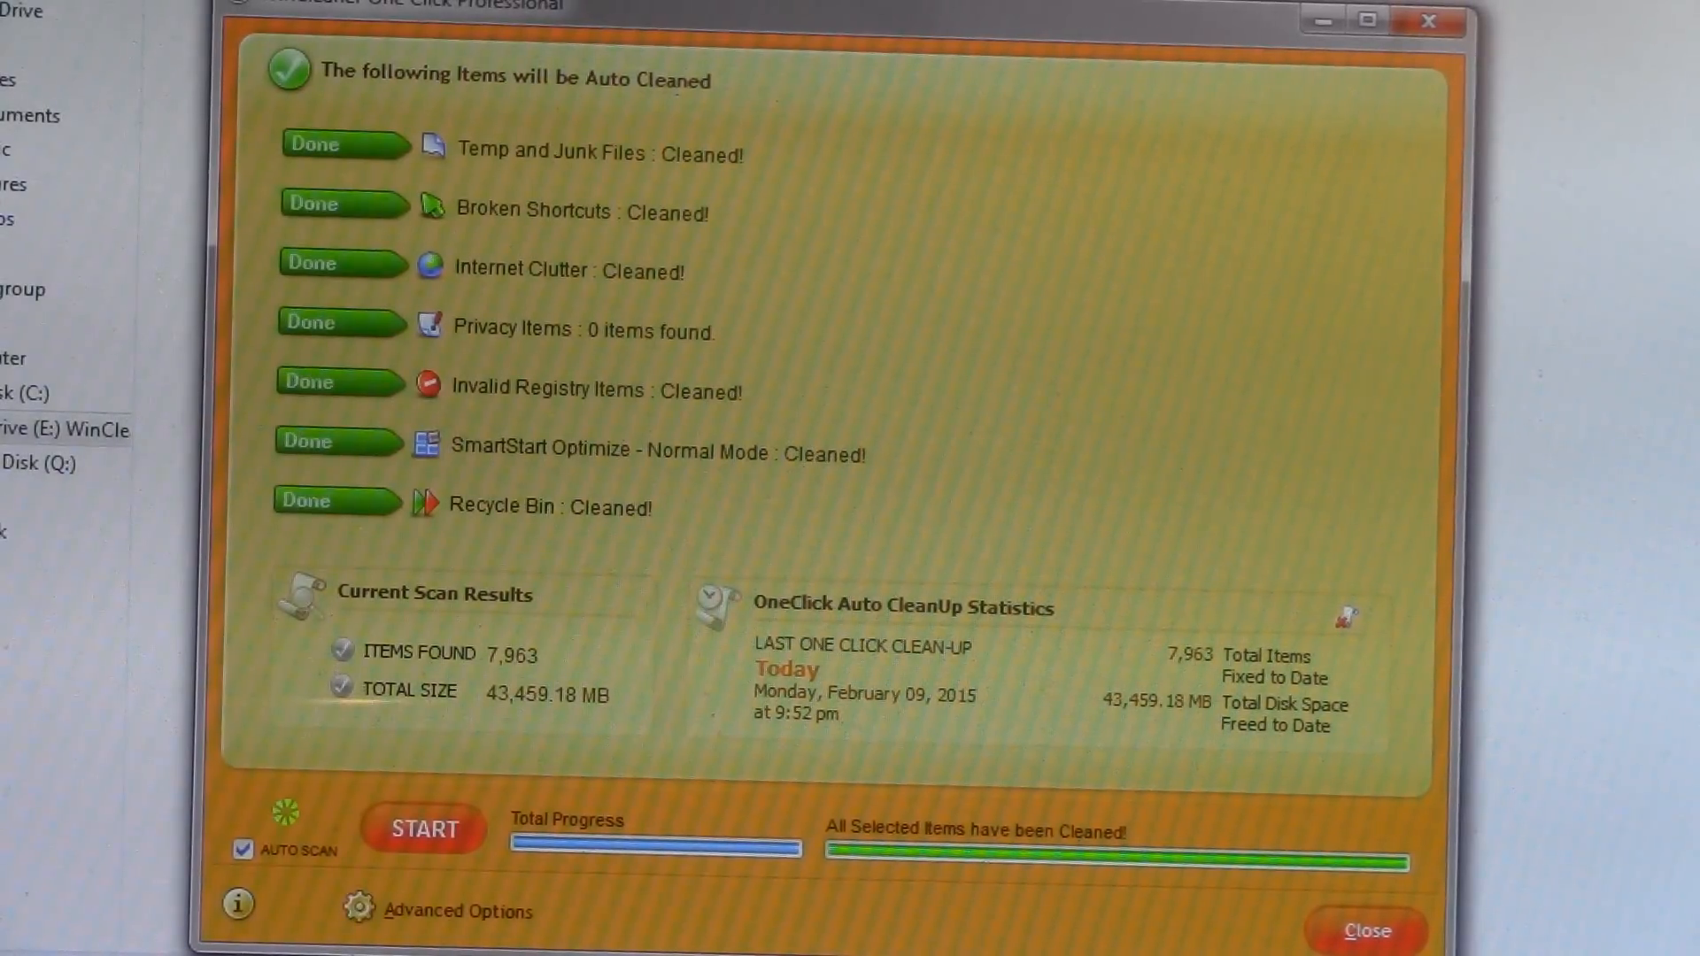
Step: Close the cleanup results, show the More panel, and open the Undo window
left_click(1366, 931)
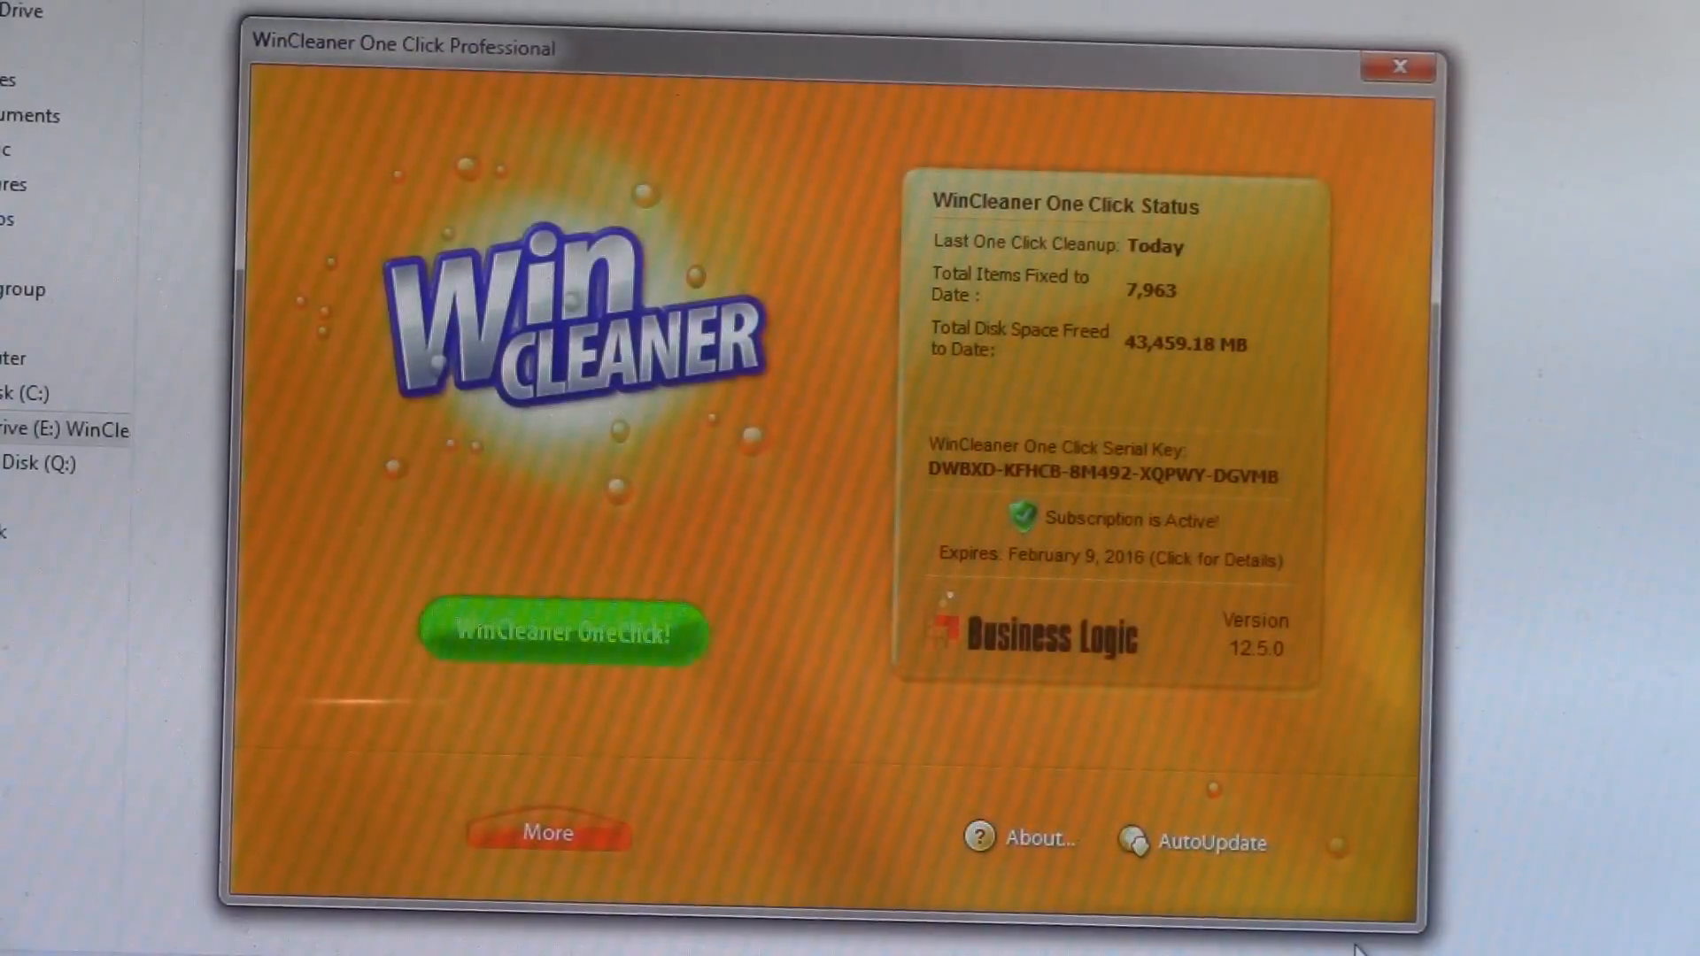
mouse_move(433, 735)
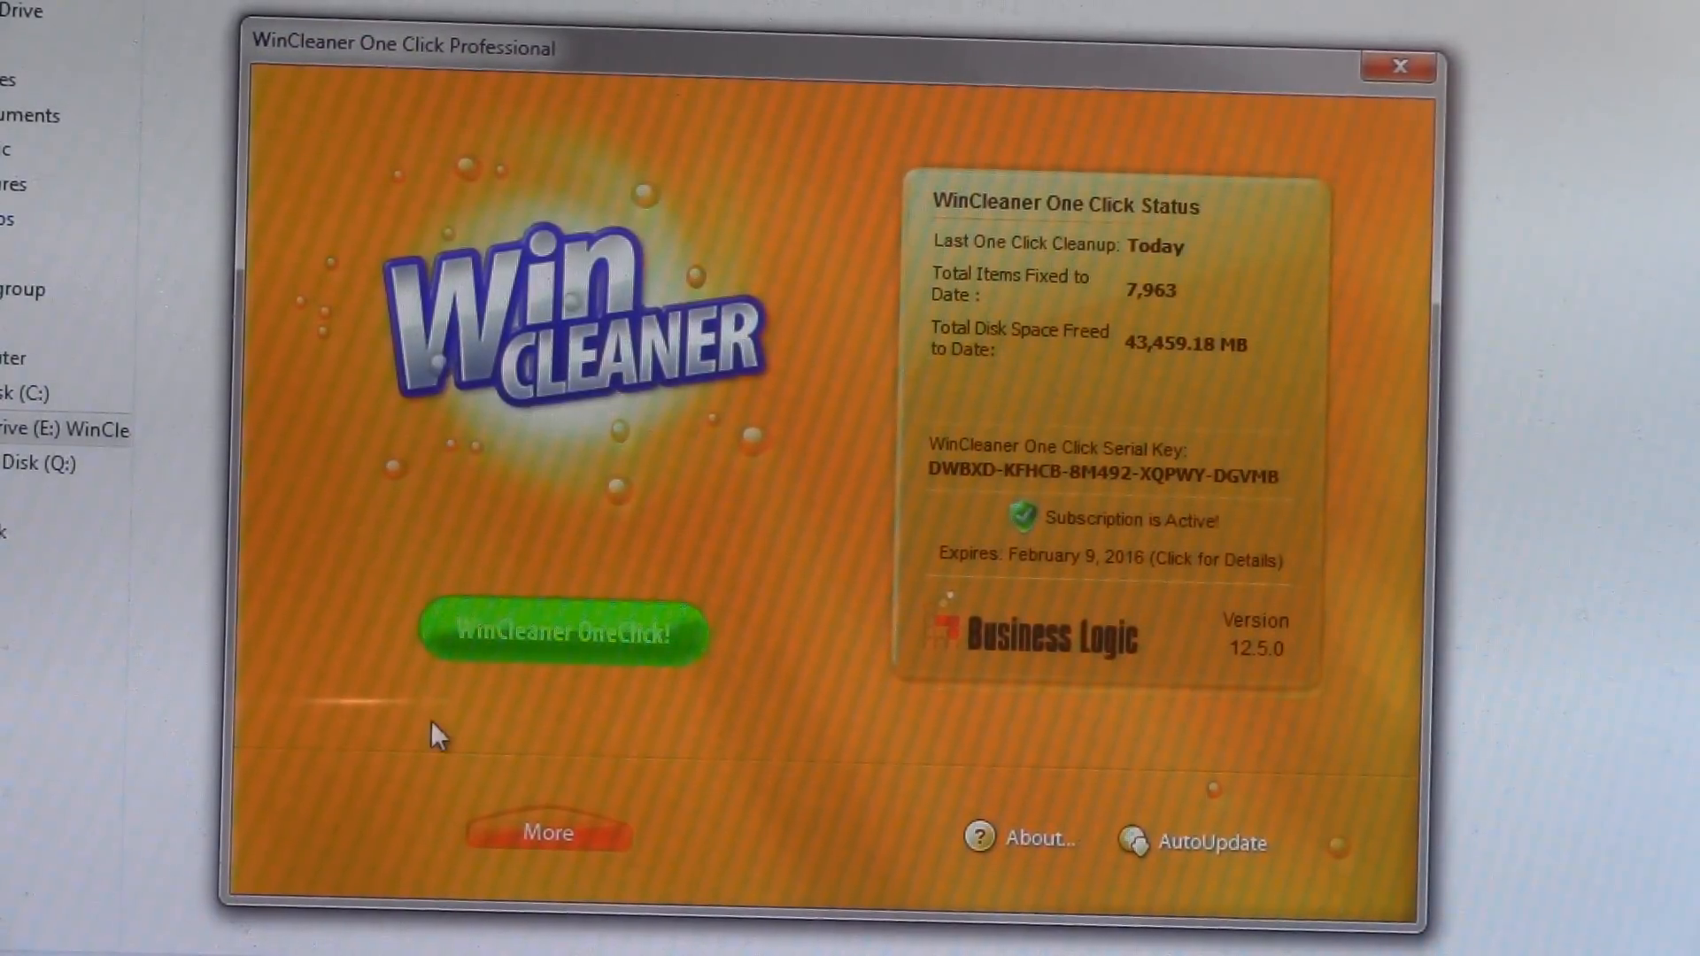
left_click(549, 832)
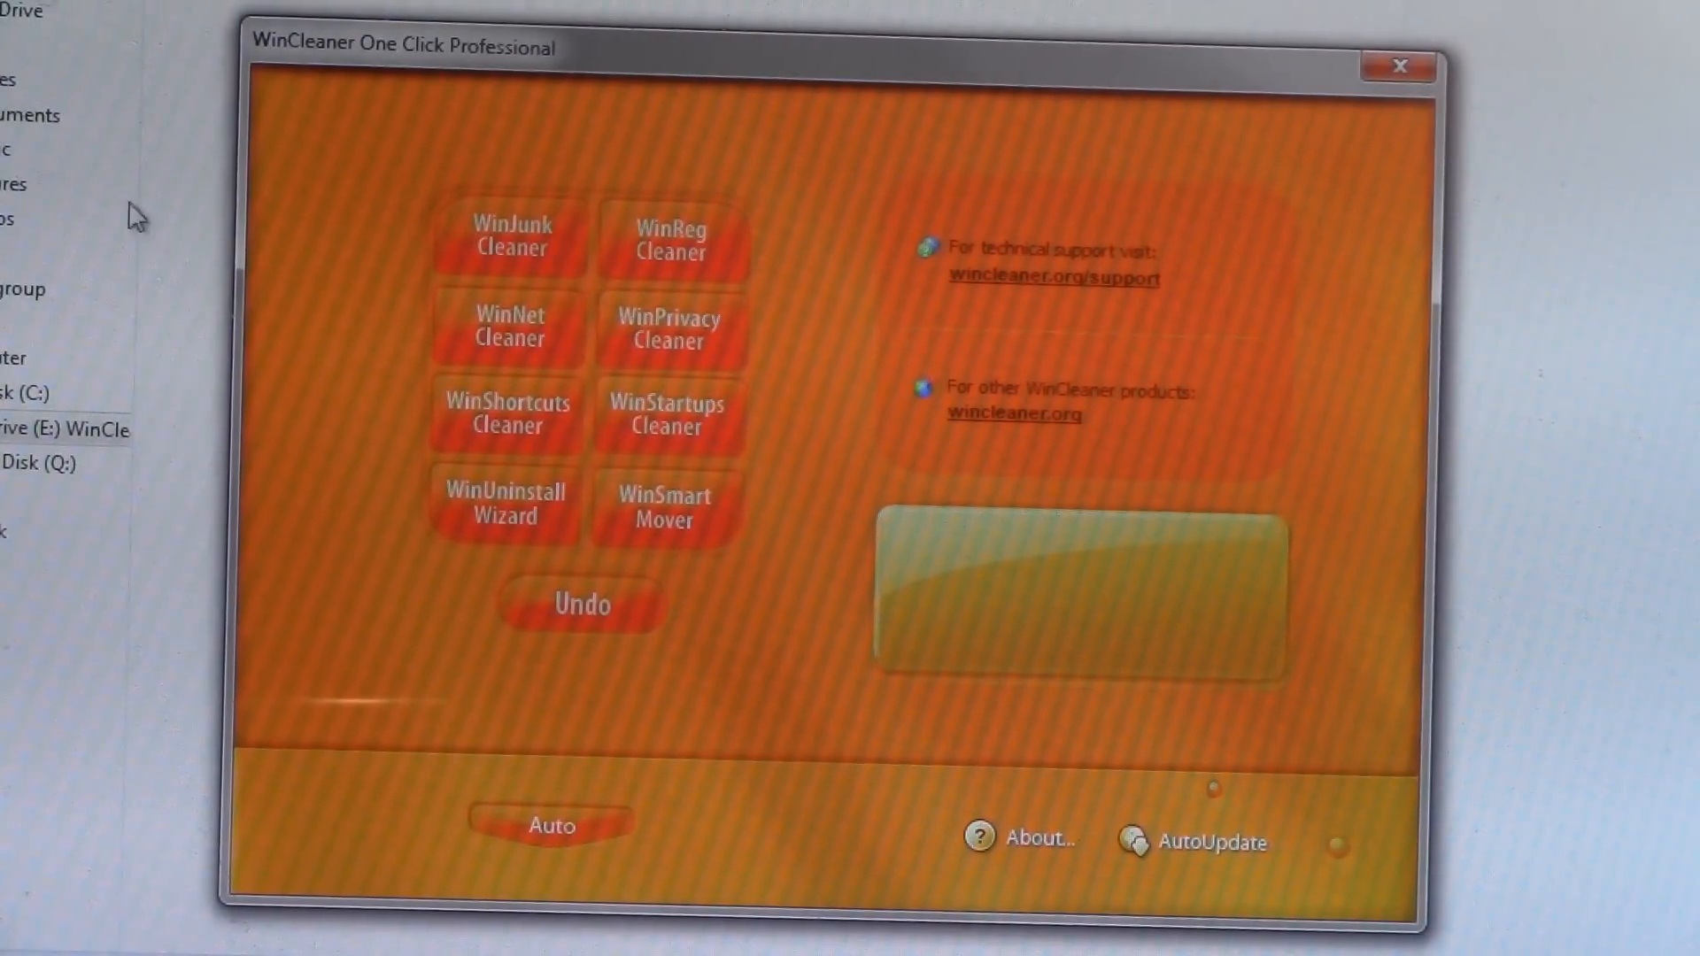
left_click(582, 604)
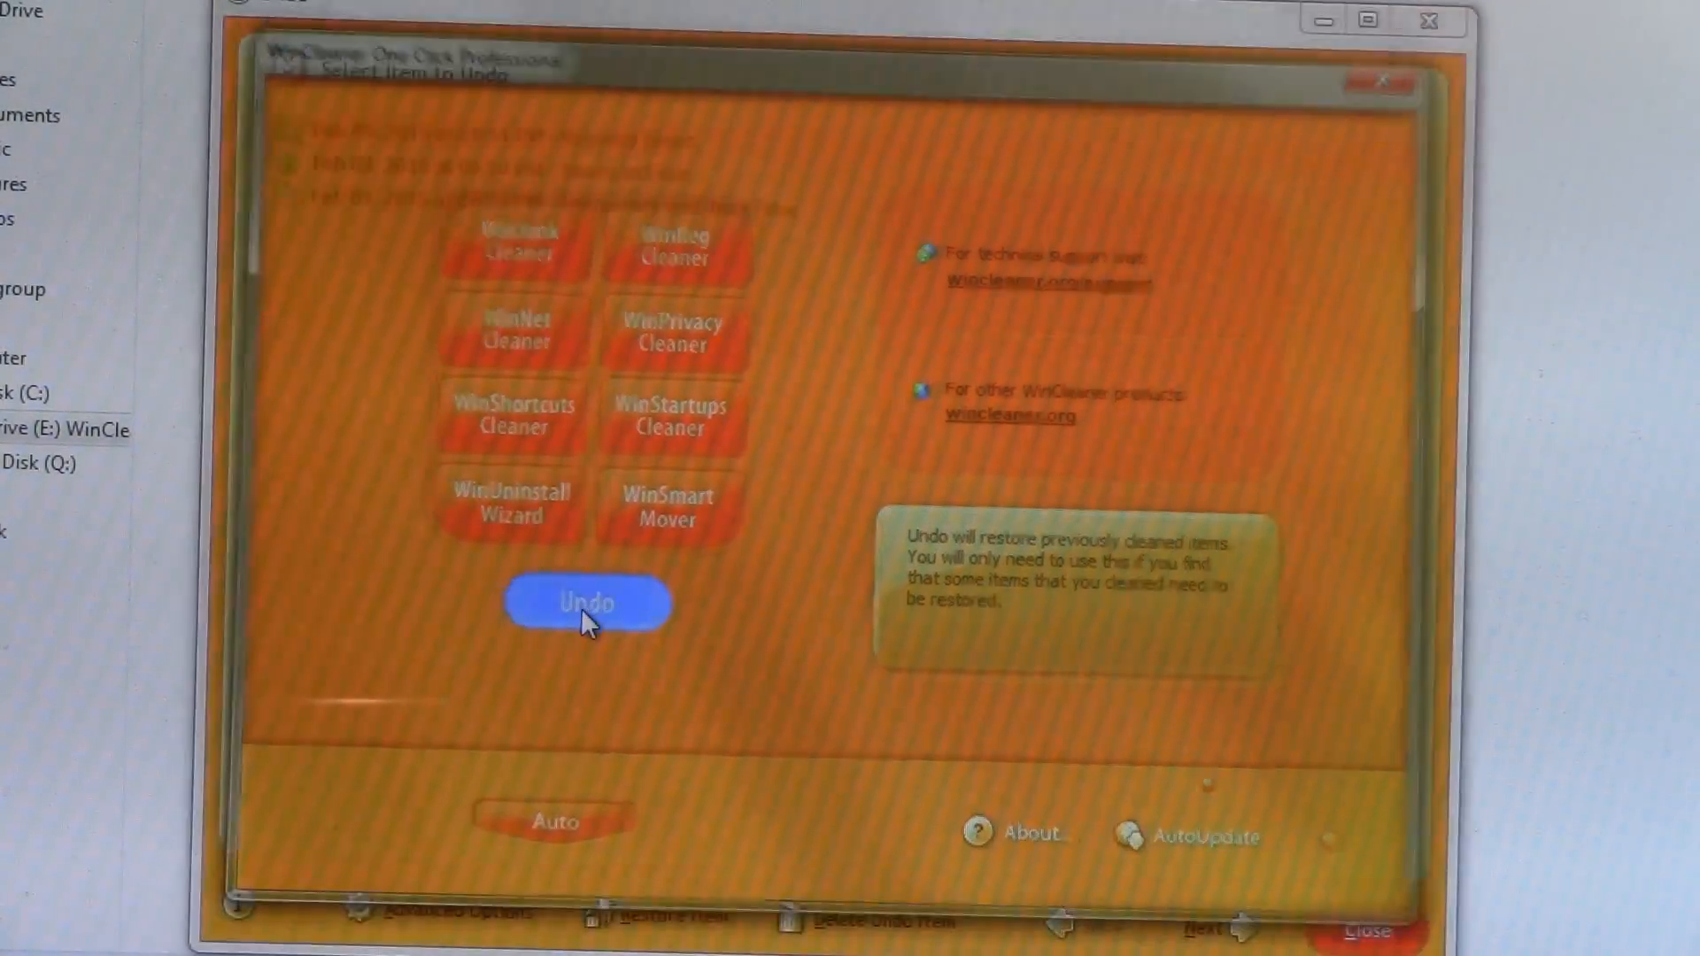
left_click(585, 602)
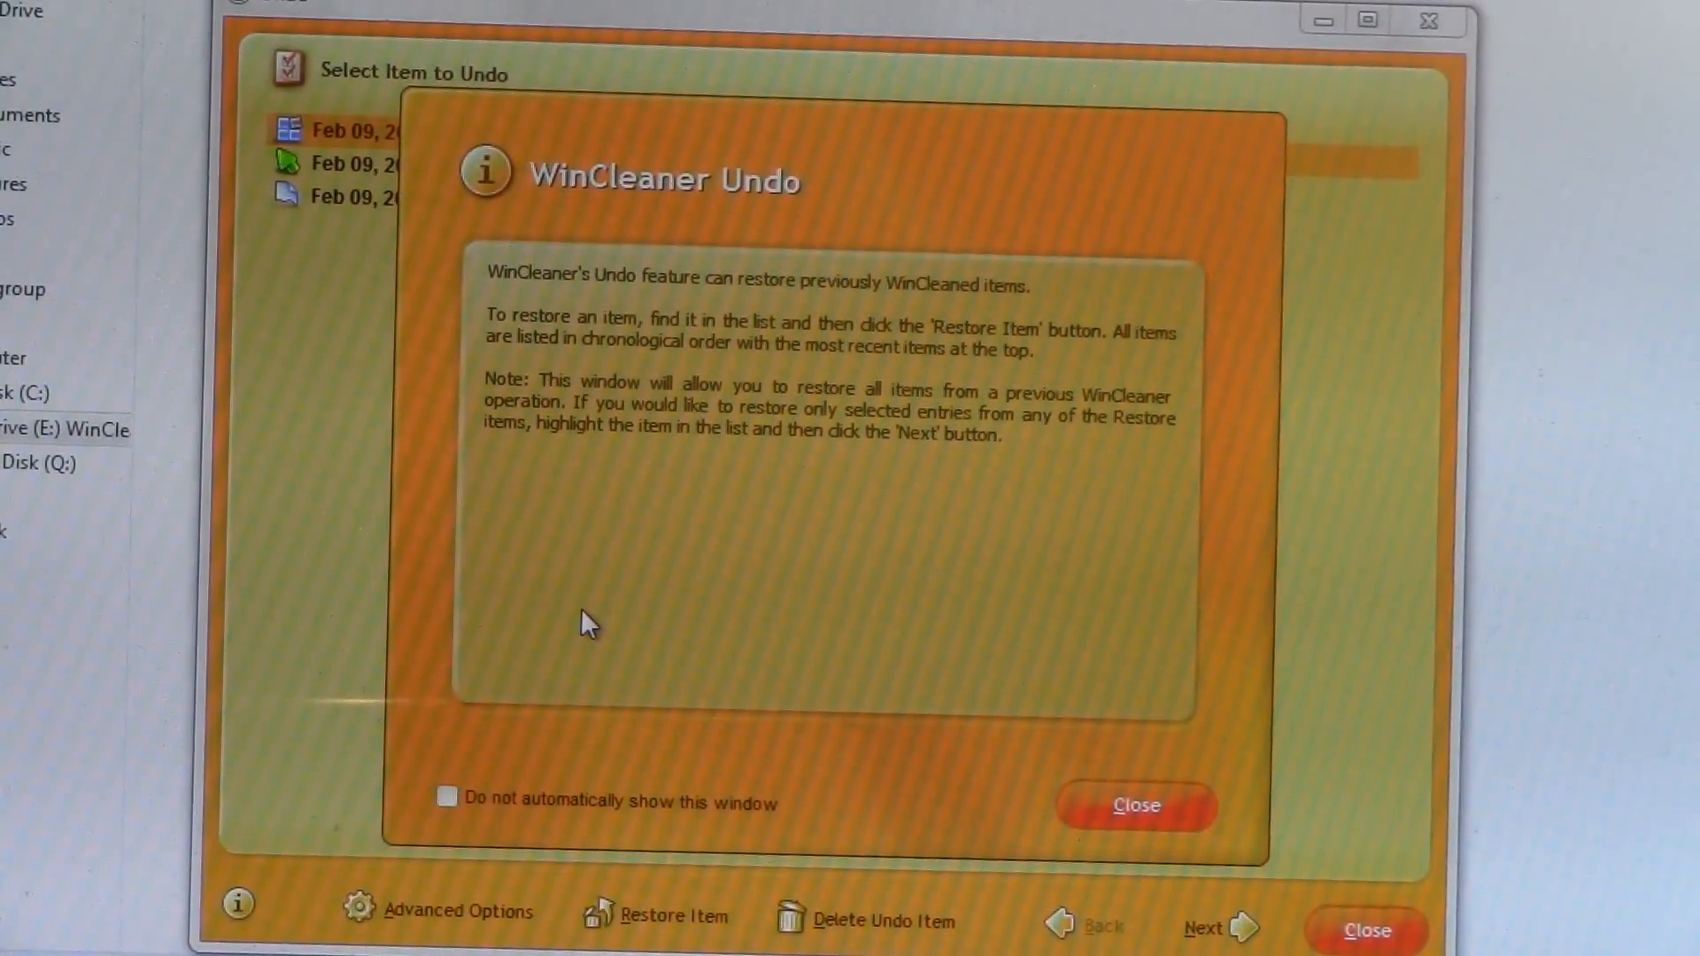